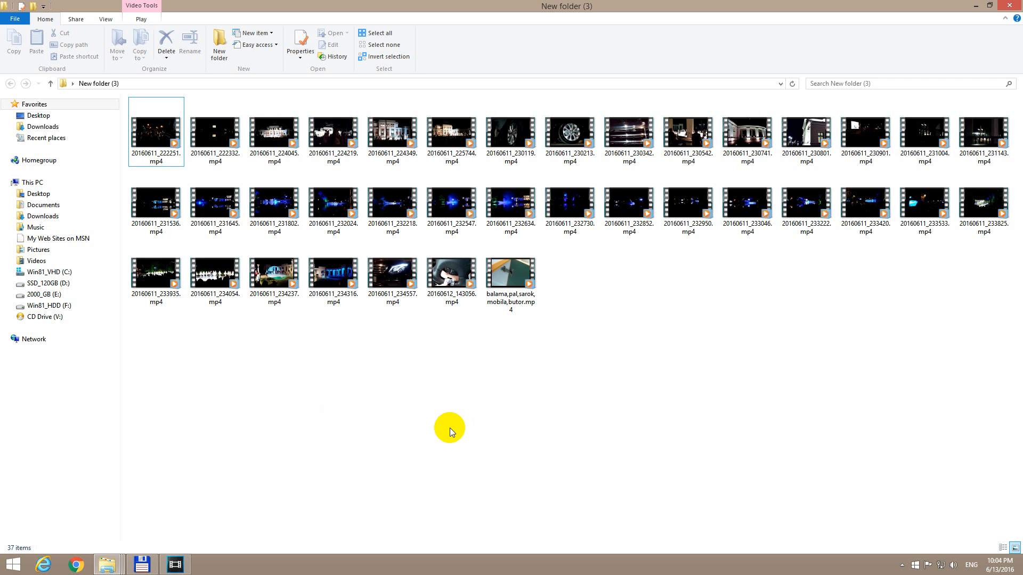
mouse_move(377, 416)
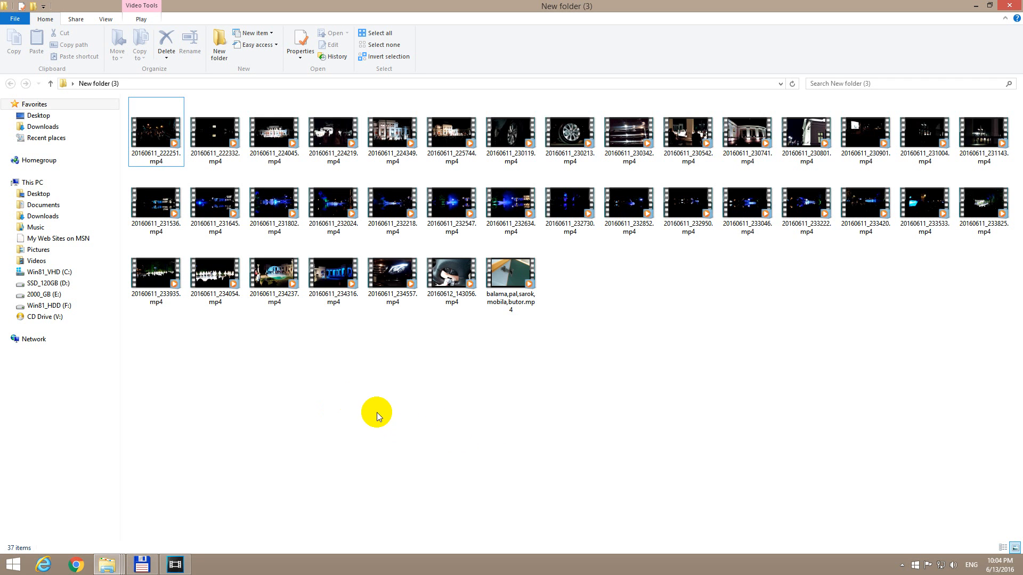
- Select the night-time clip 20160611_222251.mp4 in the 'New folder (3)' video folder
left_click(214, 269)
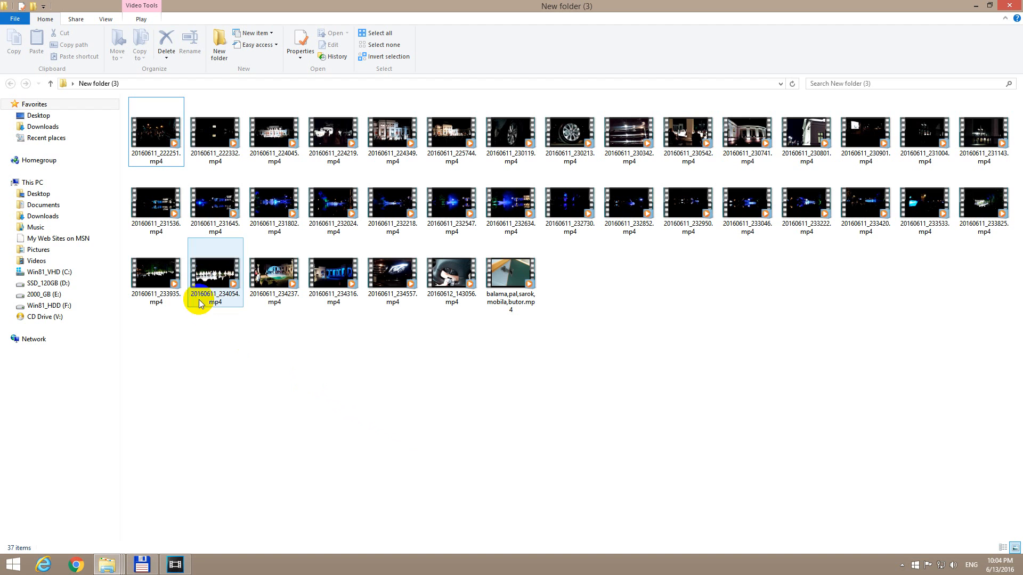
left_click(156, 130)
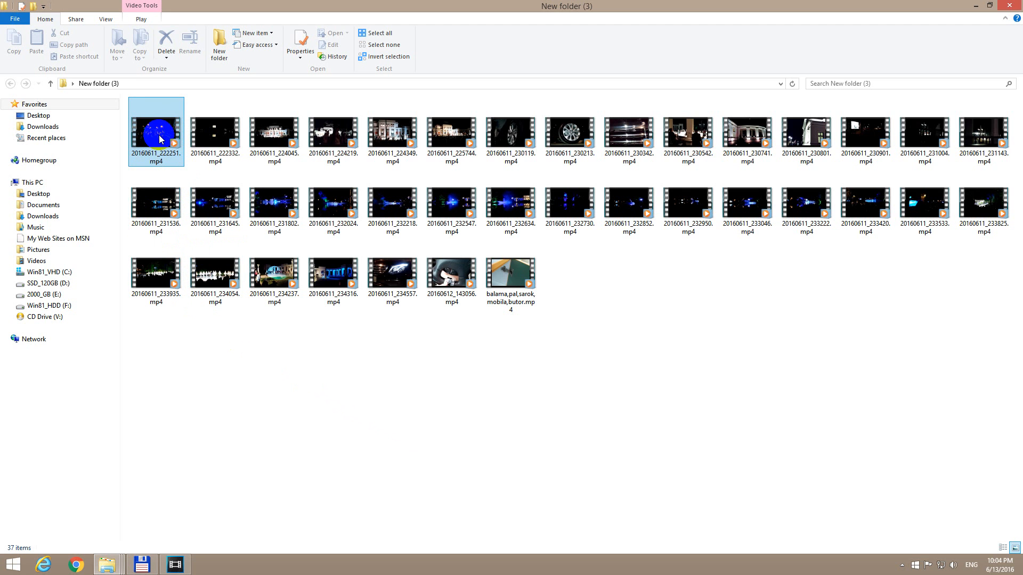
left_click(156, 130)
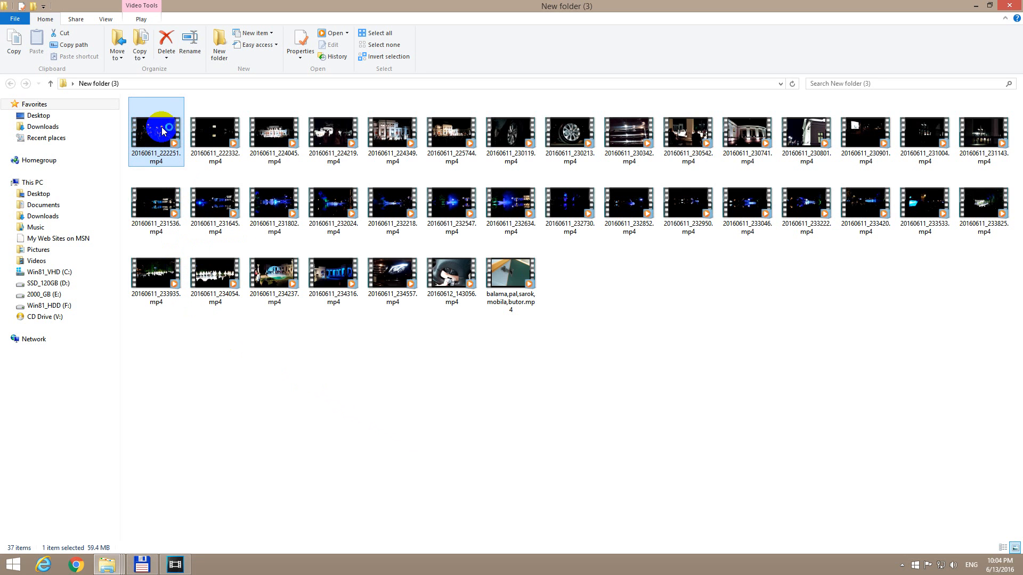
- Play 20160611_222251 in Windows Media Player and pause it about one second in, still dark
double_click(156, 130)
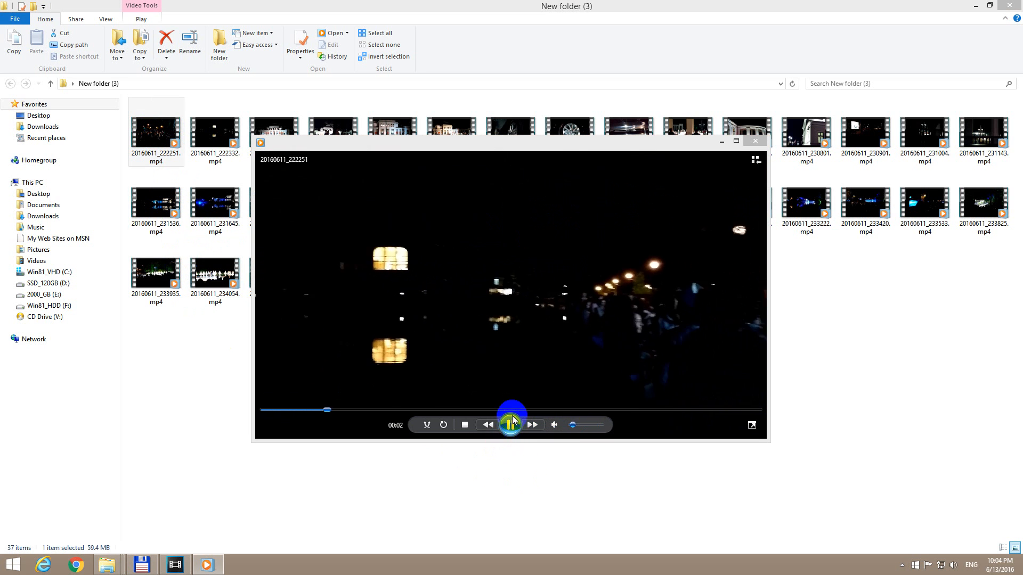
left_click(511, 425)
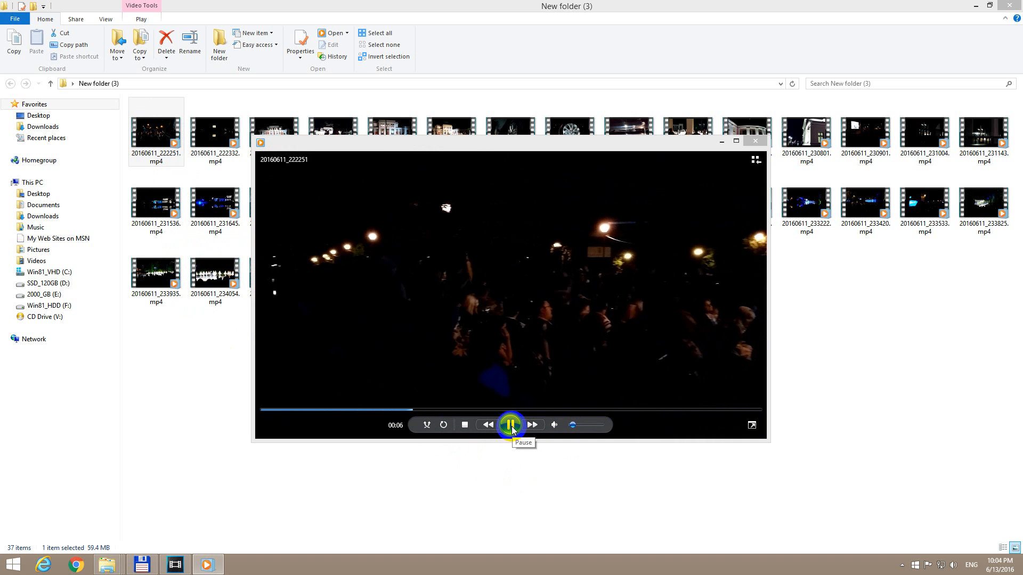
left_click(509, 425)
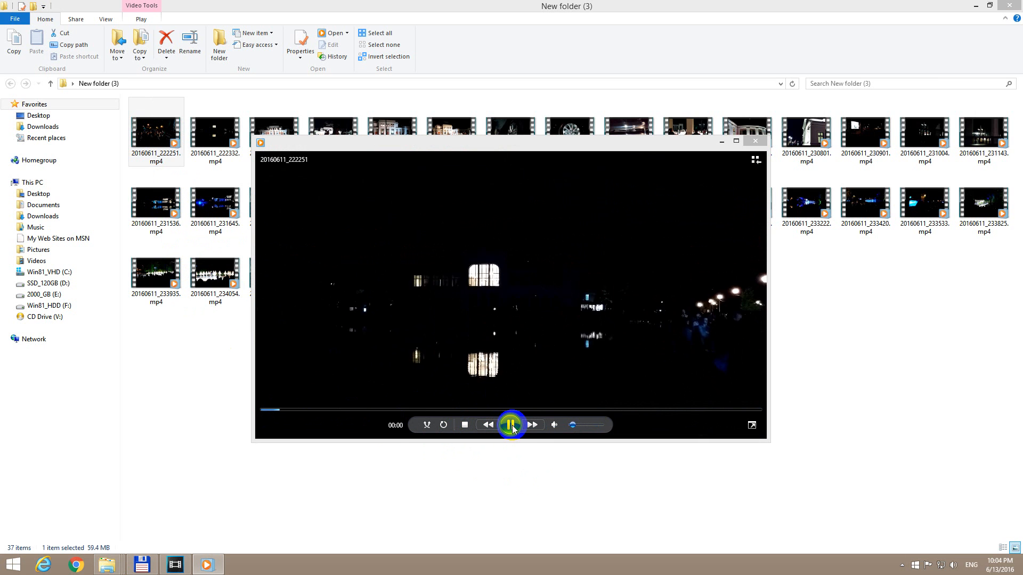
left_click(511, 425)
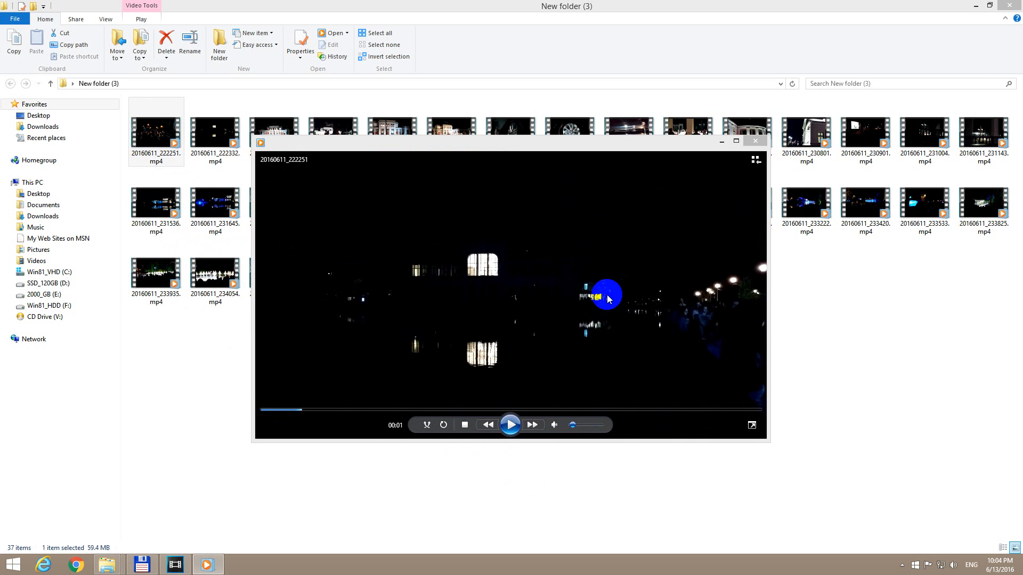
mouse_move(398, 222)
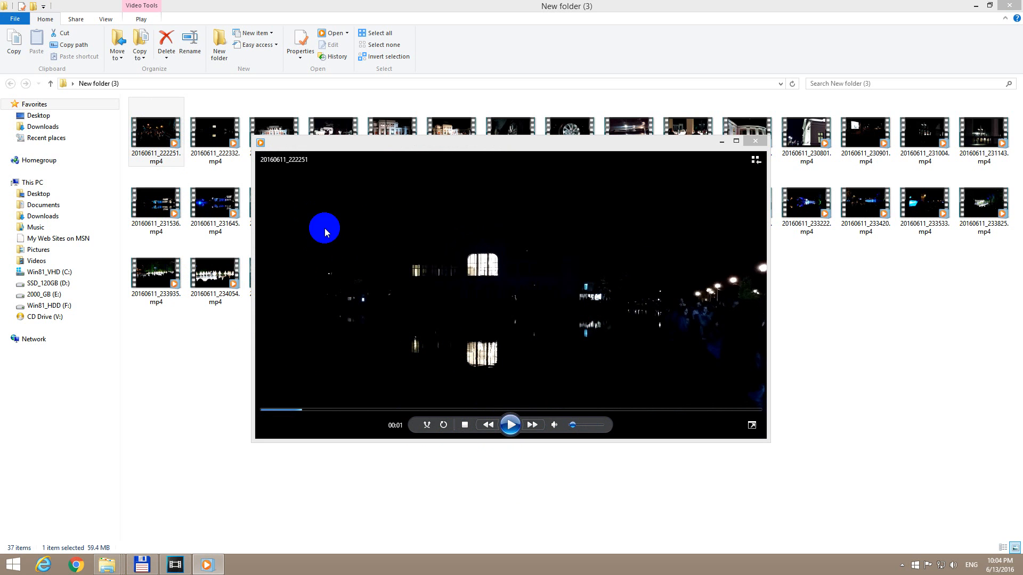
- Bring up Video settings (hue, brightness, saturation, contrast) from the Enhancements menu
right_click(325, 230)
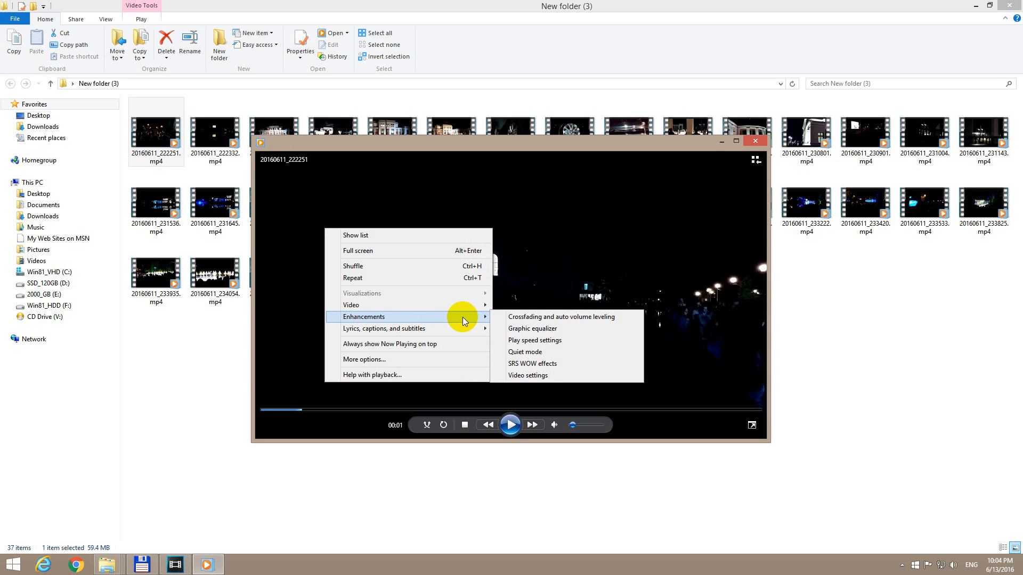
mouse_move(557, 382)
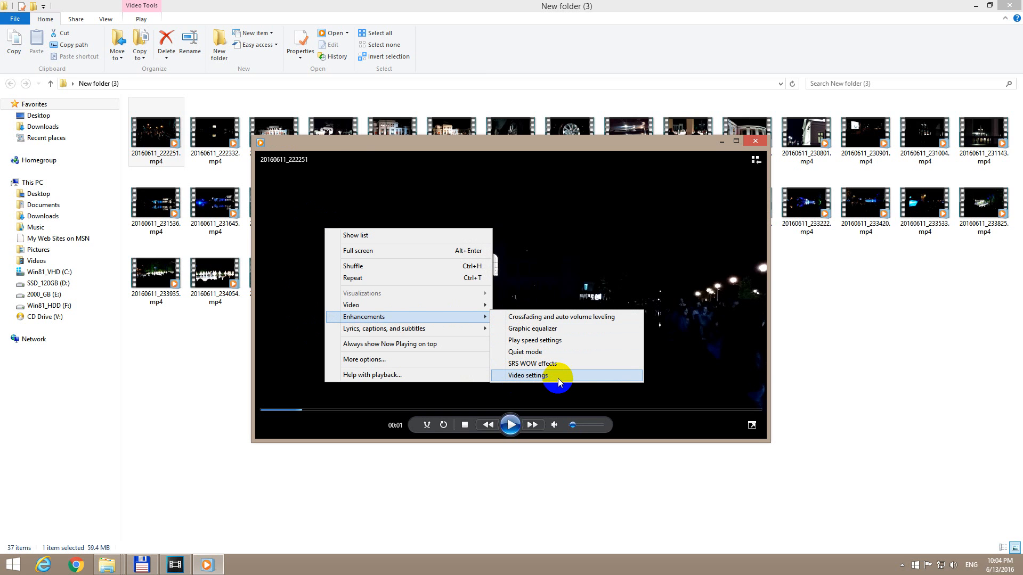
left_click(527, 375)
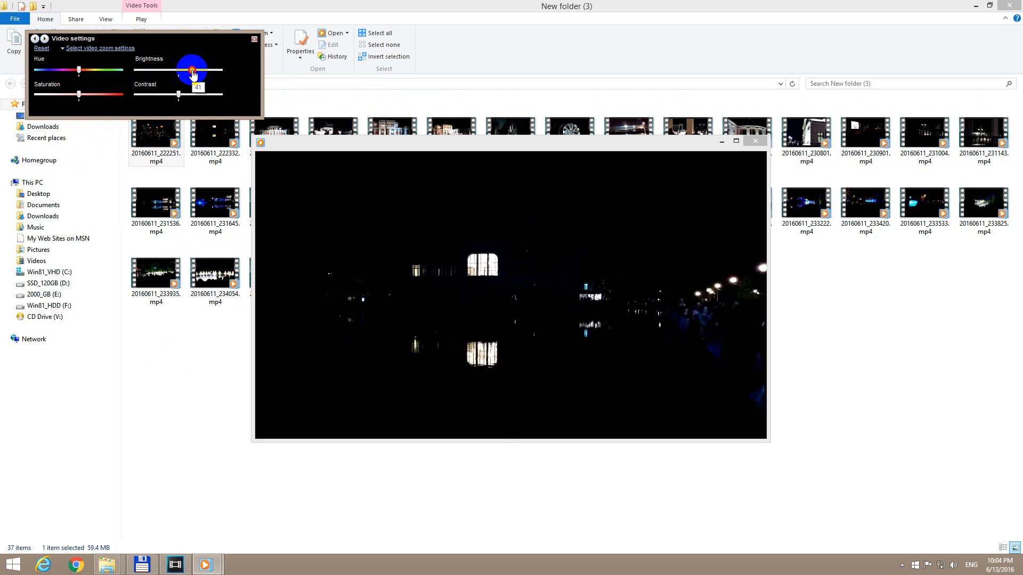
- Raise the Brightness slider, then play to about two seconds and pause to check the brighter picture
left_click(511, 425)
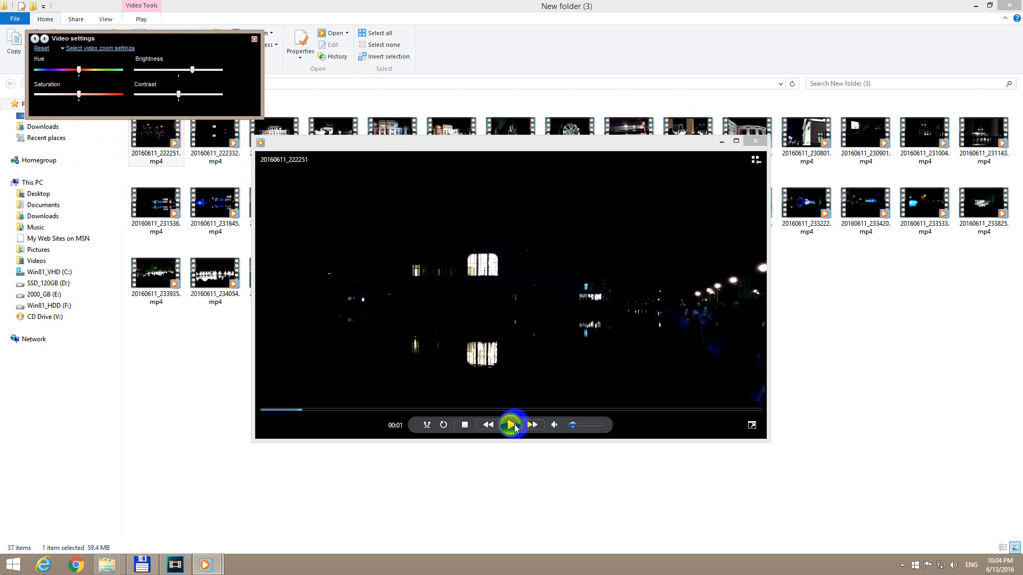
left_click(510, 425)
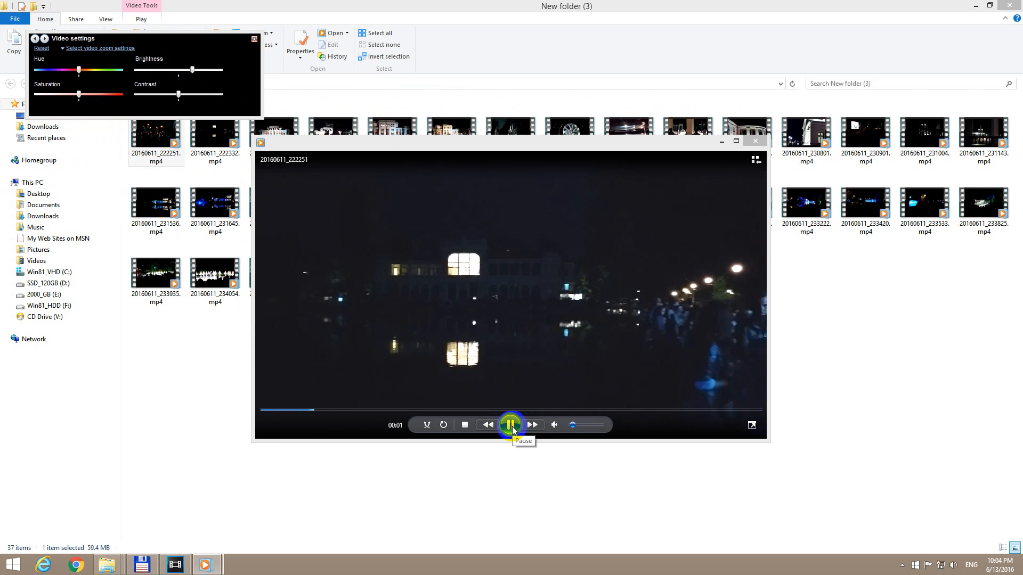
left_click(510, 425)
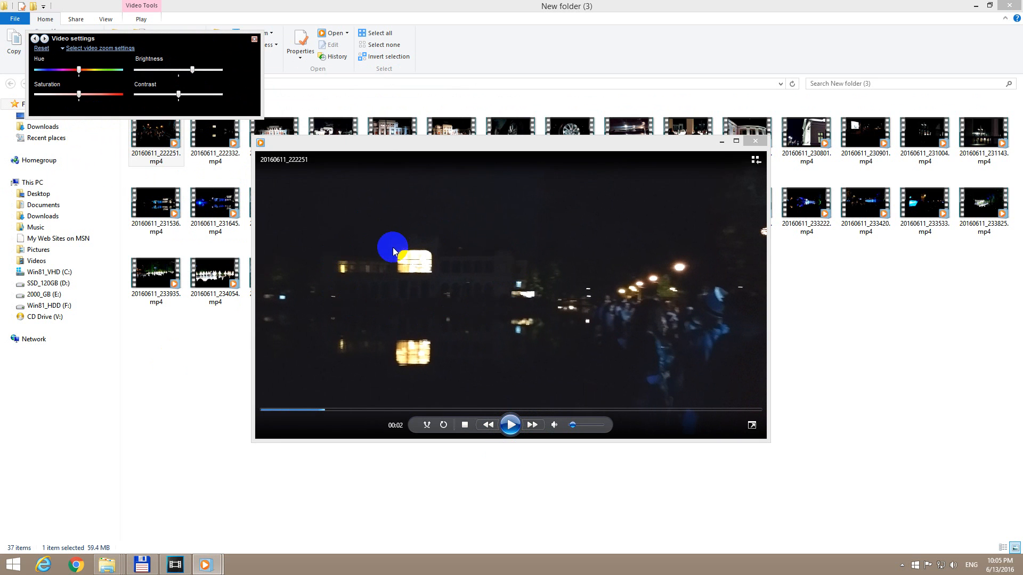
left_click(41, 48)
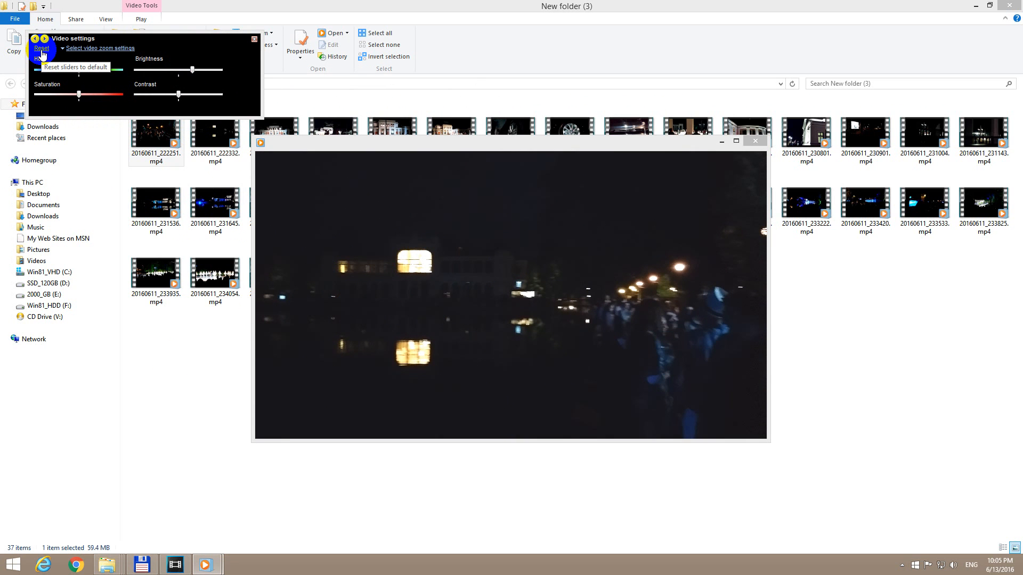
- Reset the Video settings sliders to their default values
left_click(509, 425)
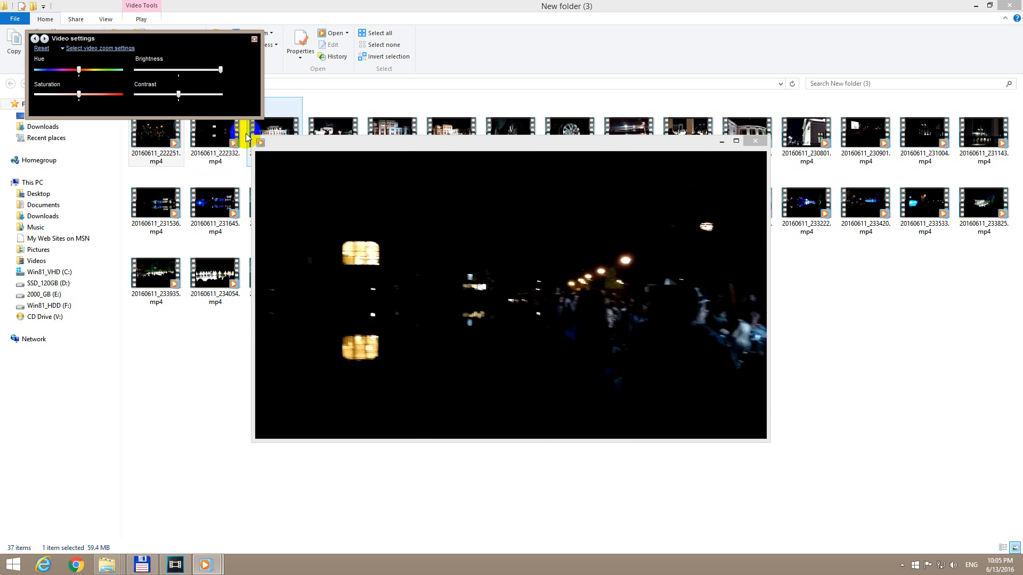
- Play and pause around four seconds in to judge the maximum-brightness, washed-out grey look
left_click(511, 425)
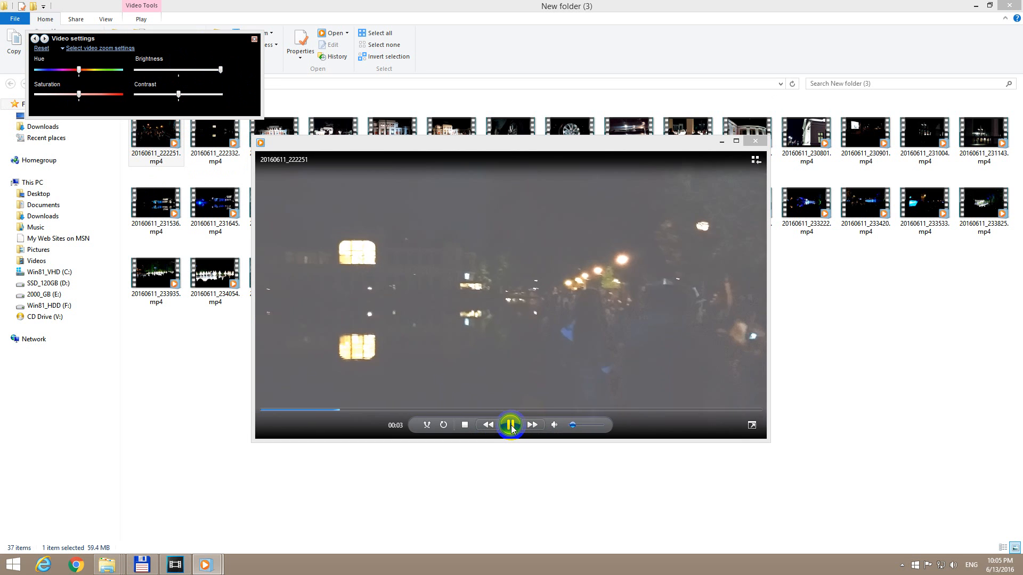
left_click(511, 425)
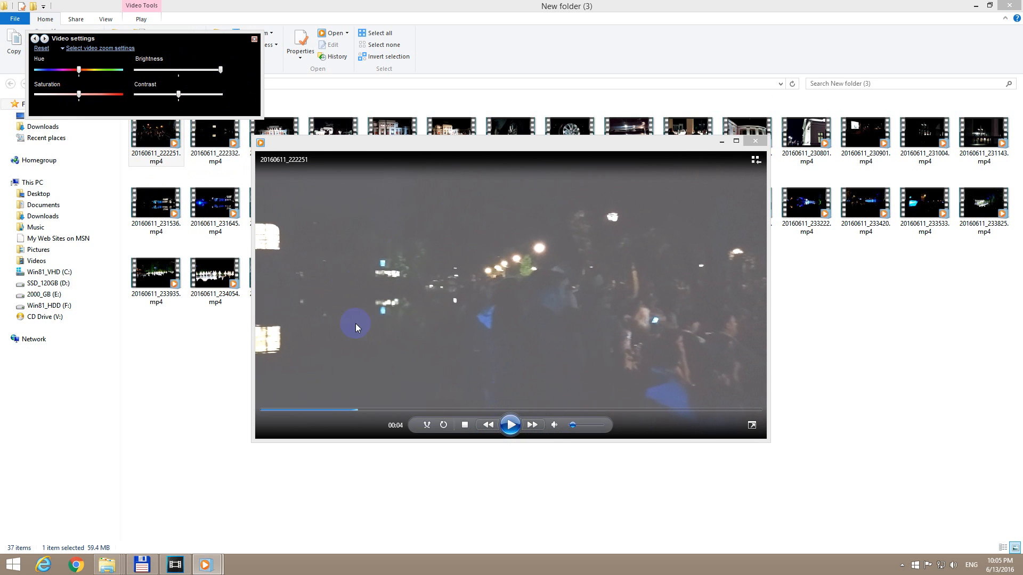
mouse_move(188, 71)
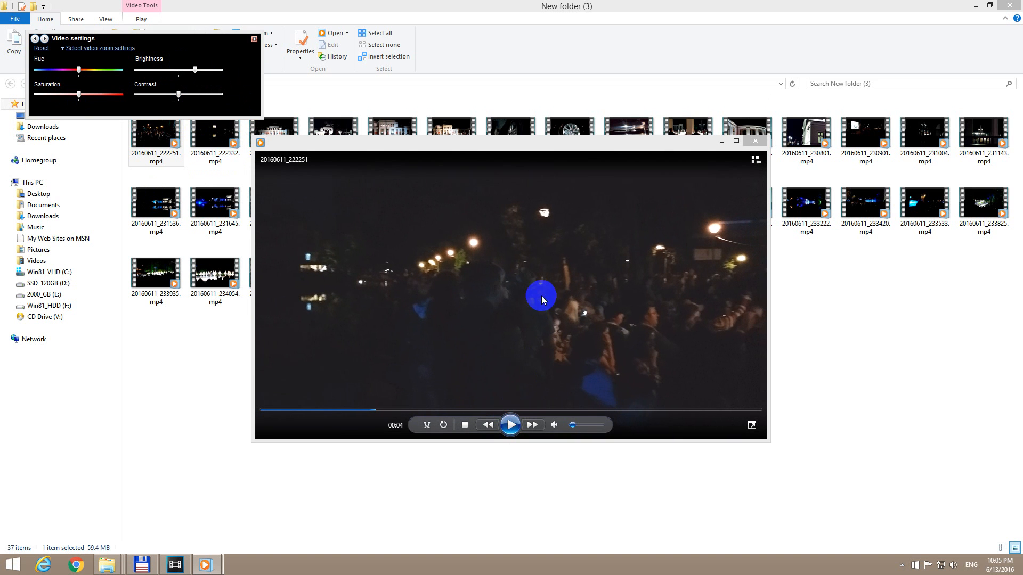
mouse_move(437, 295)
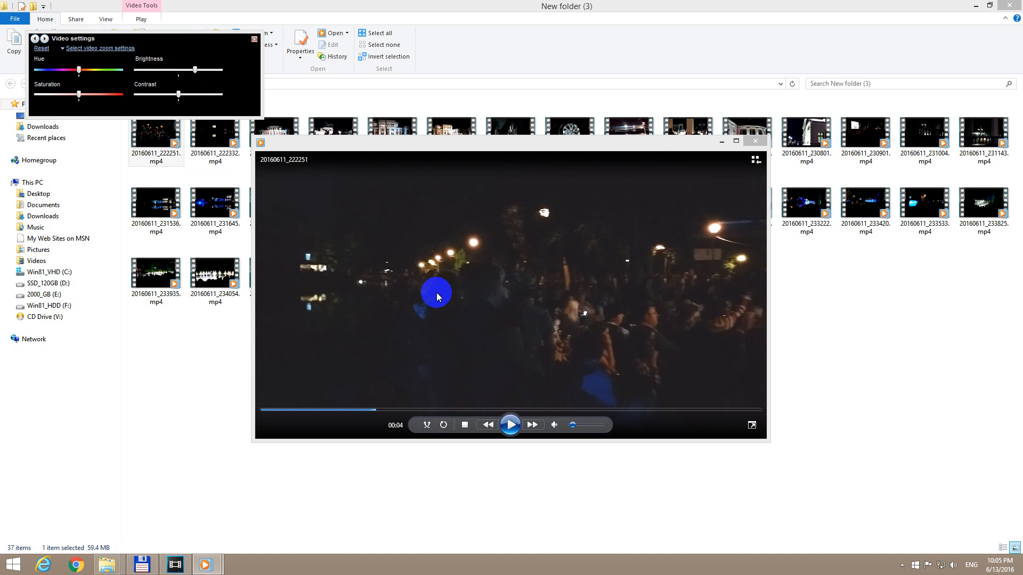
mouse_move(41, 48)
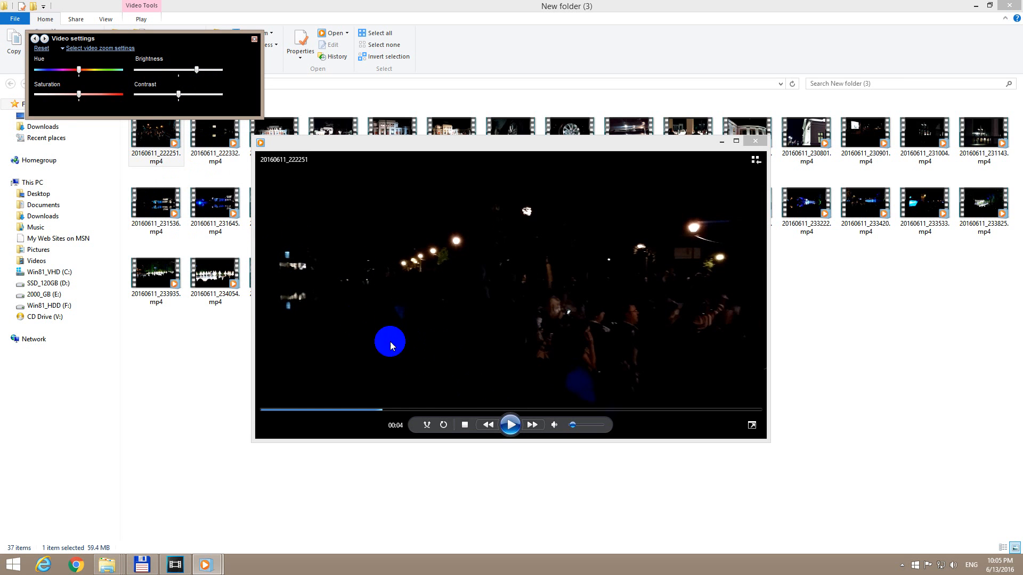
- Resume playback at a moderate brightness boost so the crowd and lit stage screen show clearly
left_click(510, 425)
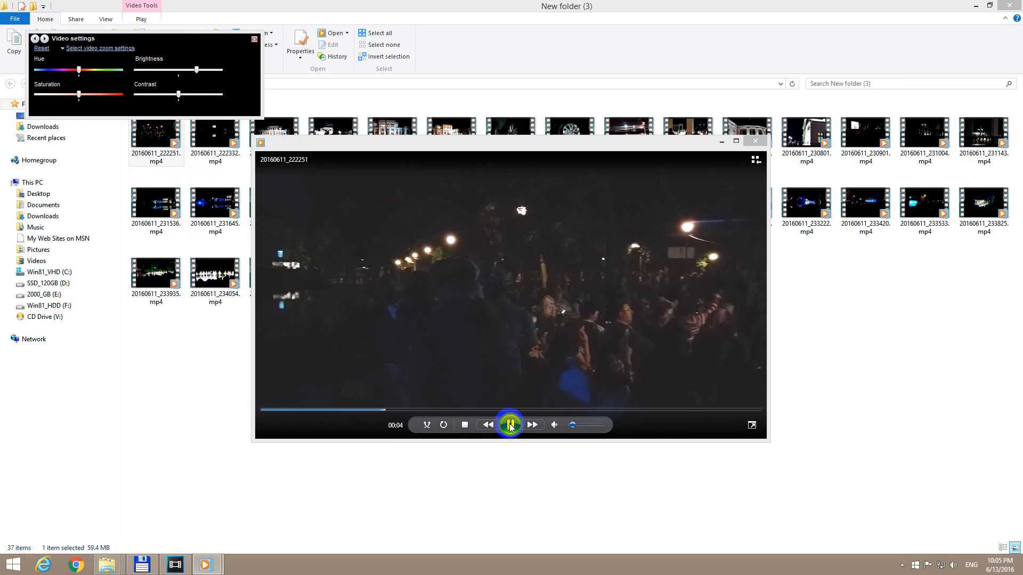
left_click(511, 425)
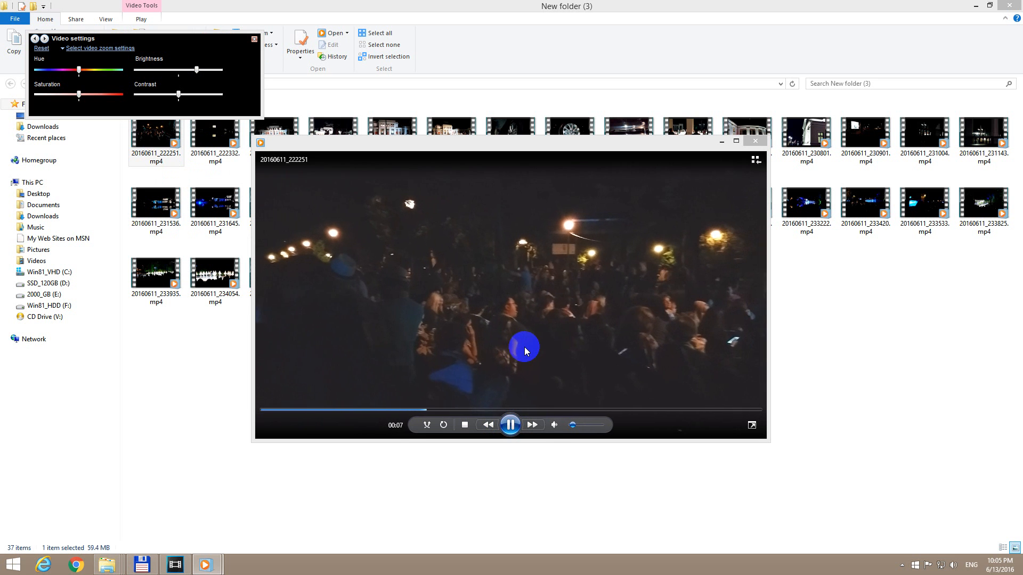
mouse_move(374, 240)
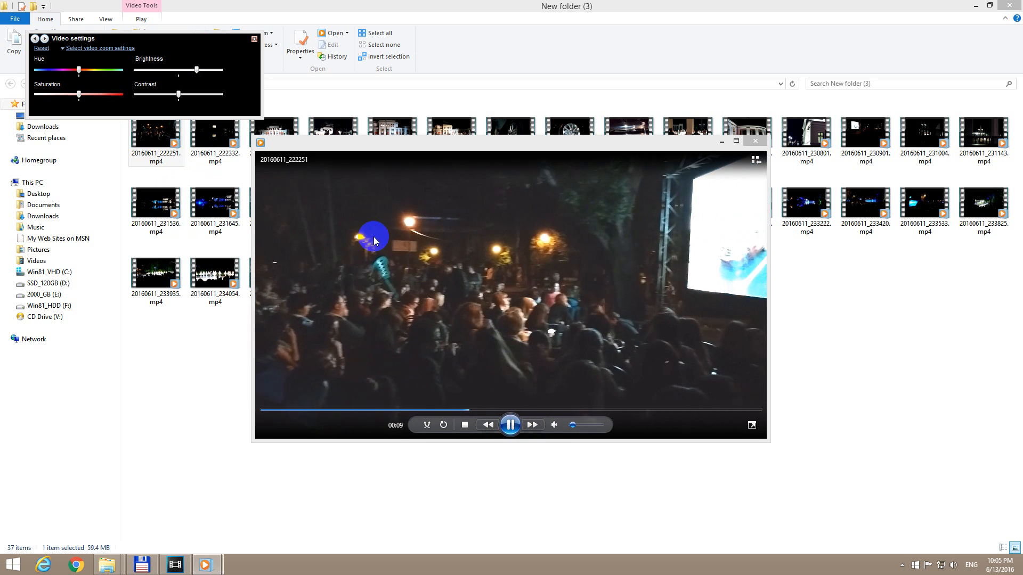